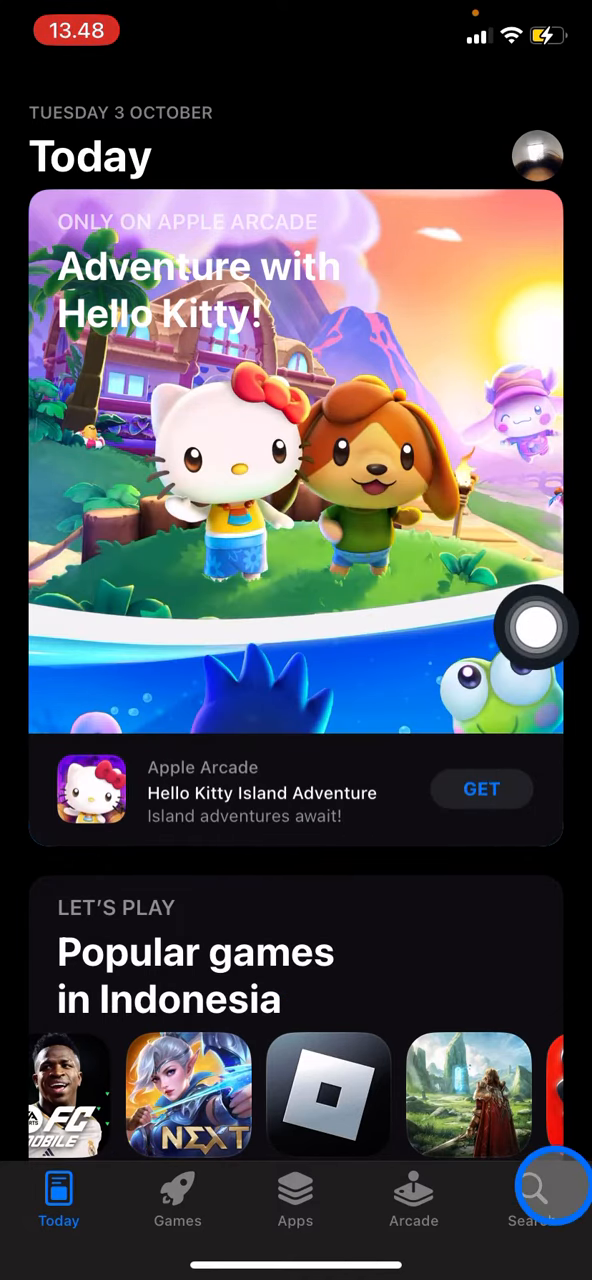
Open the App Store search screen with its search field ready for a query
click(531, 1200)
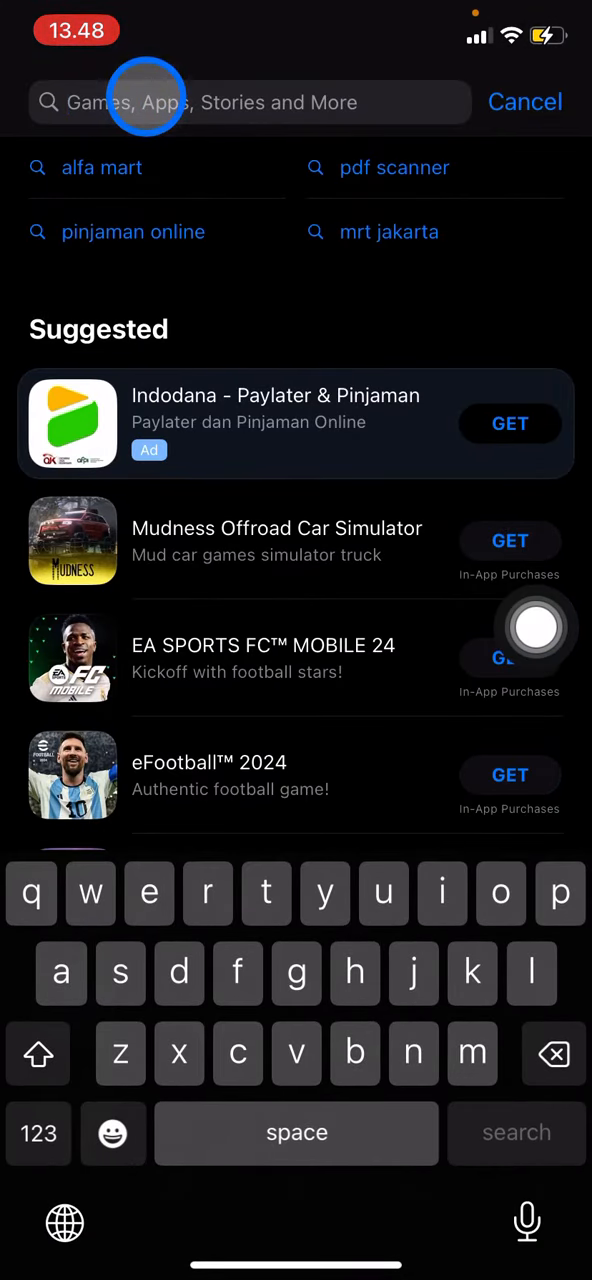
Search the App Store for 'safari' to list Apple's Safari app
text(s)
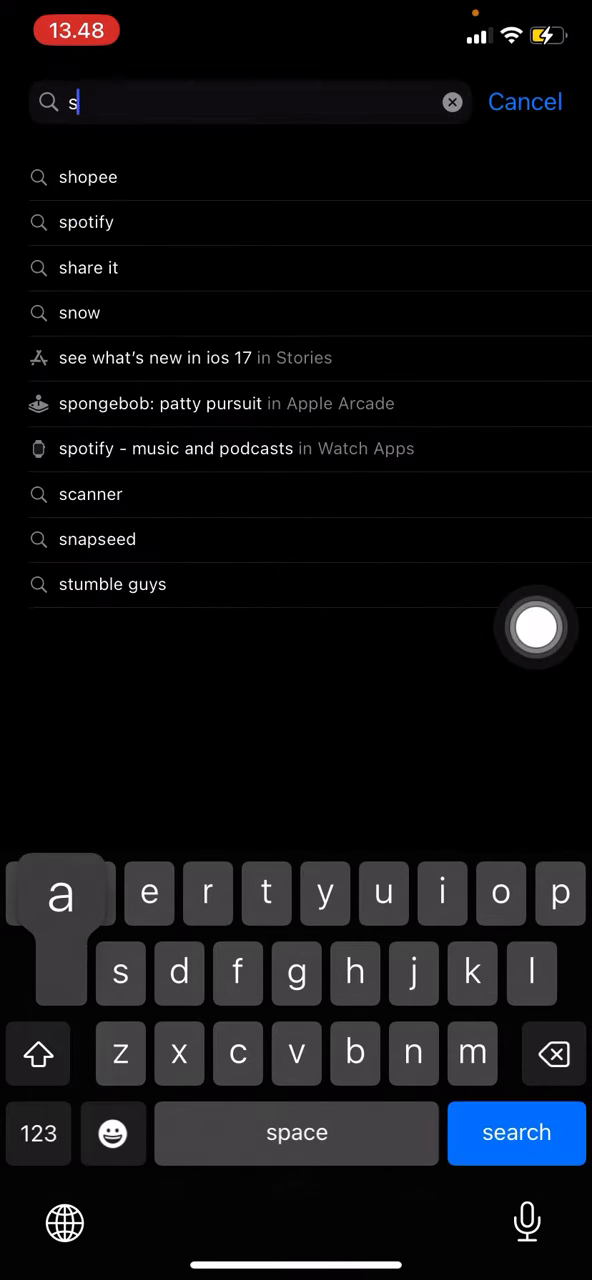
text(afari)
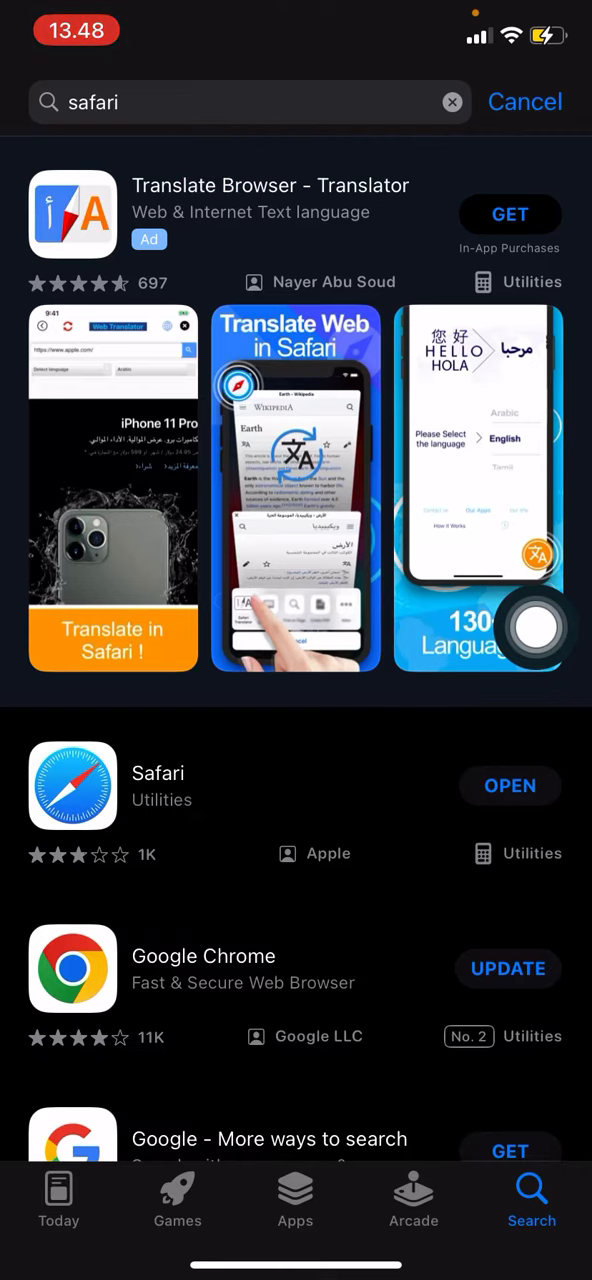
click(533, 627)
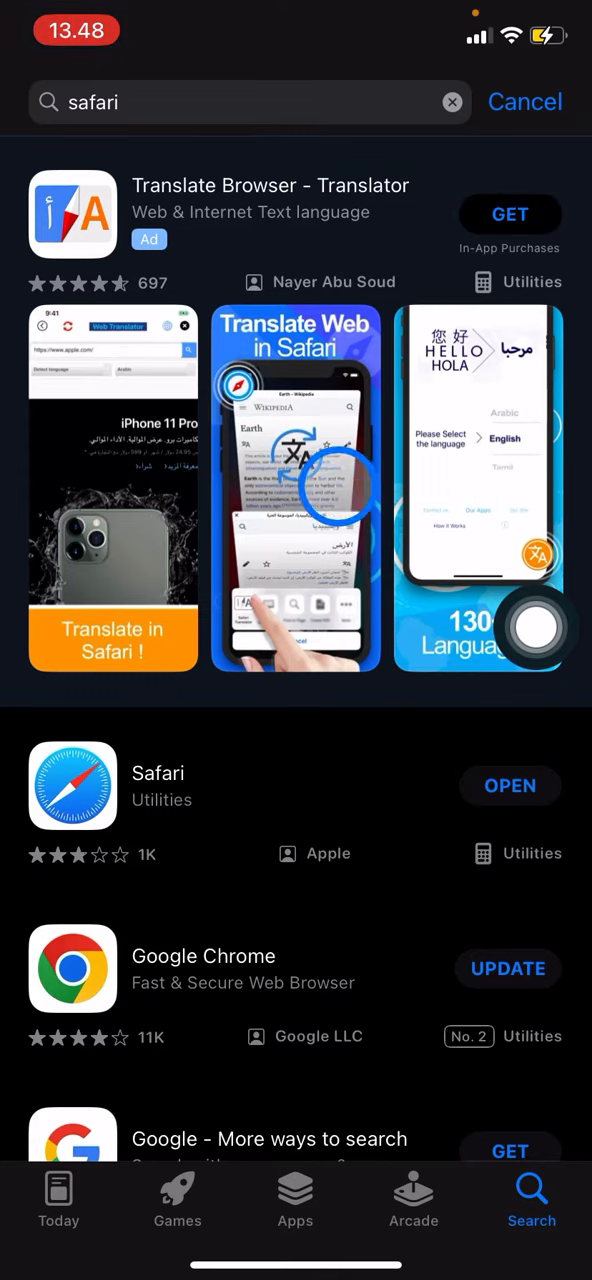
click(185, 795)
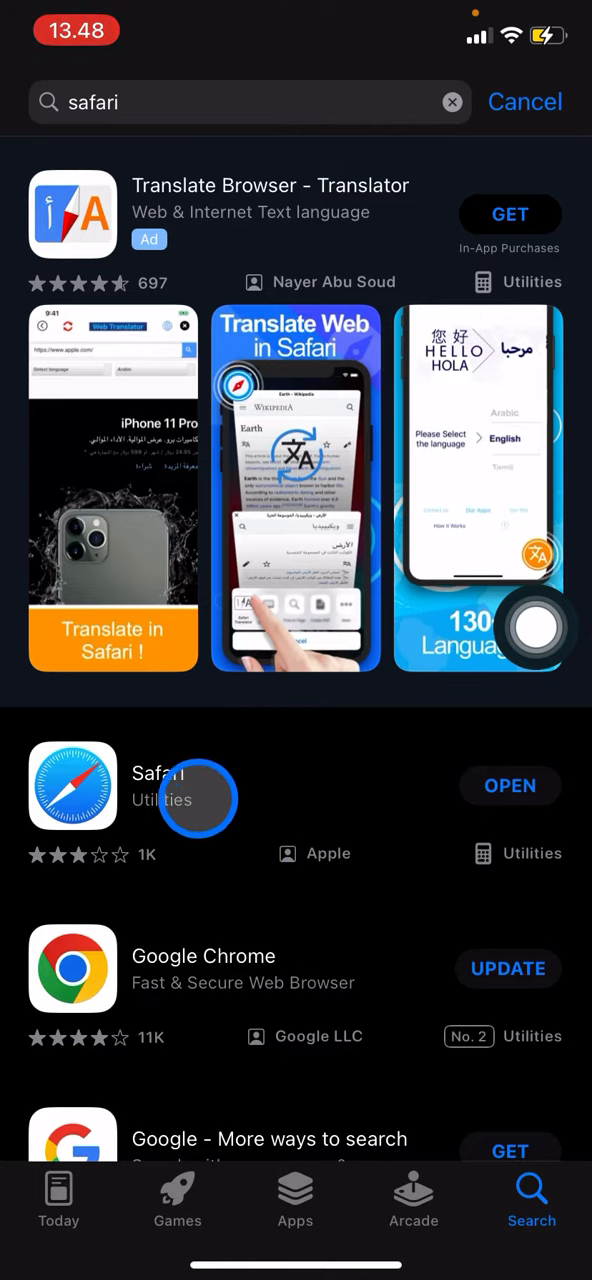
mouse_move(405, 830)
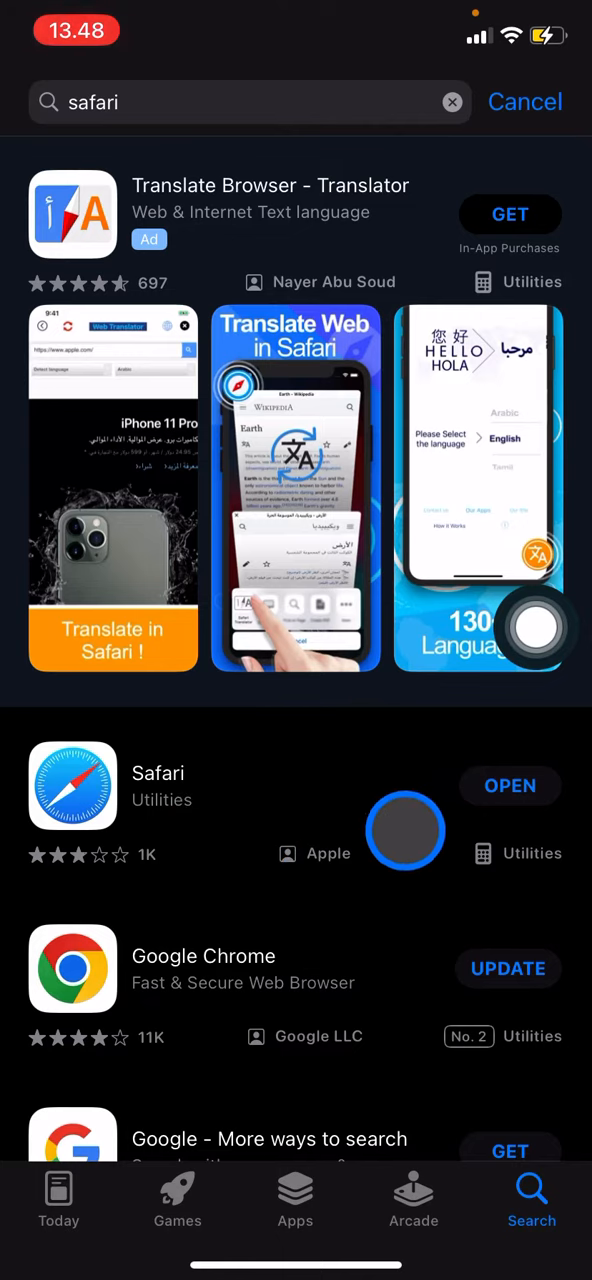